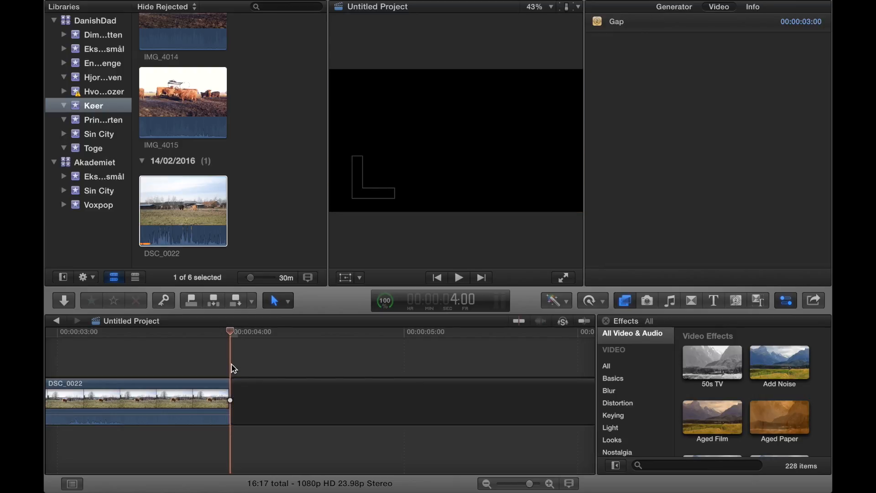
mouse_move(259, 367)
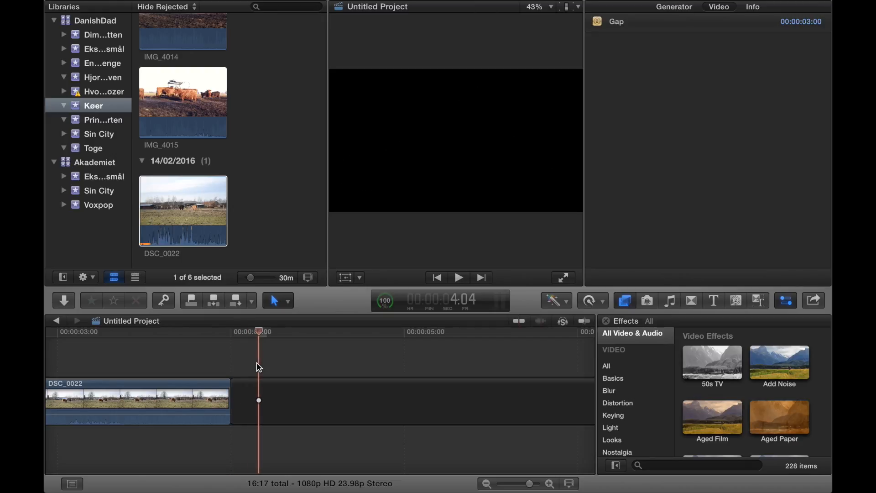
mouse_move(580, 328)
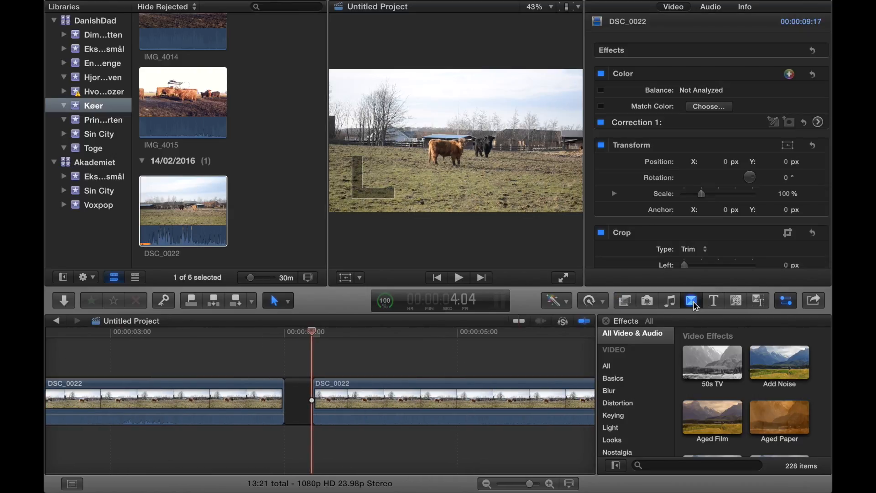
Add Cross Dissolve transitions at both edit points flanking the black gap
left_click(691, 301)
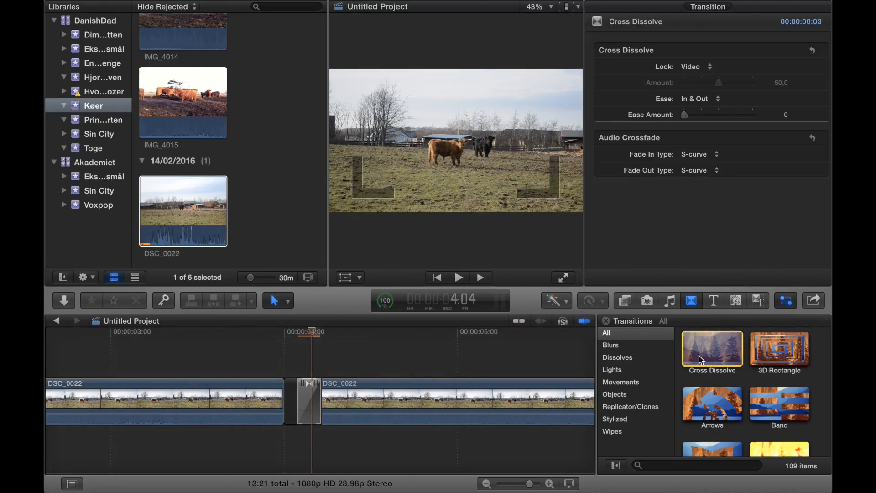
left_click(307, 400)
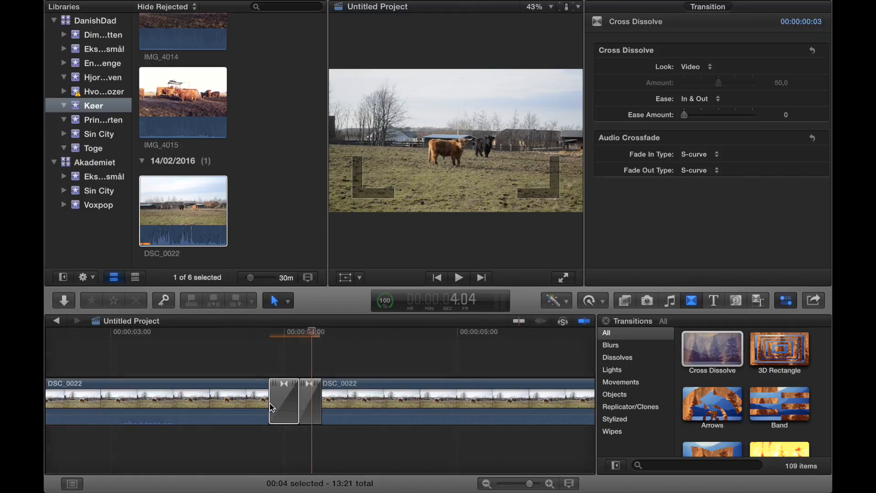
left_click(284, 401)
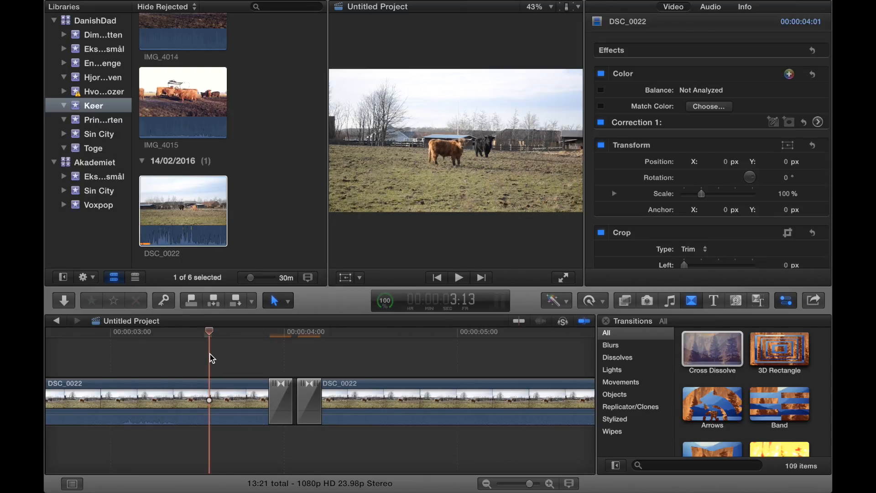
left_click(458, 277)
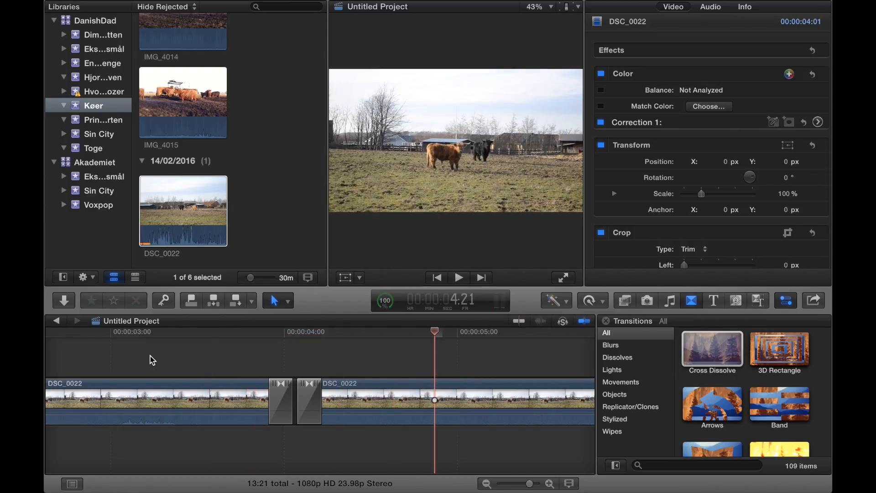
left_click(458, 277)
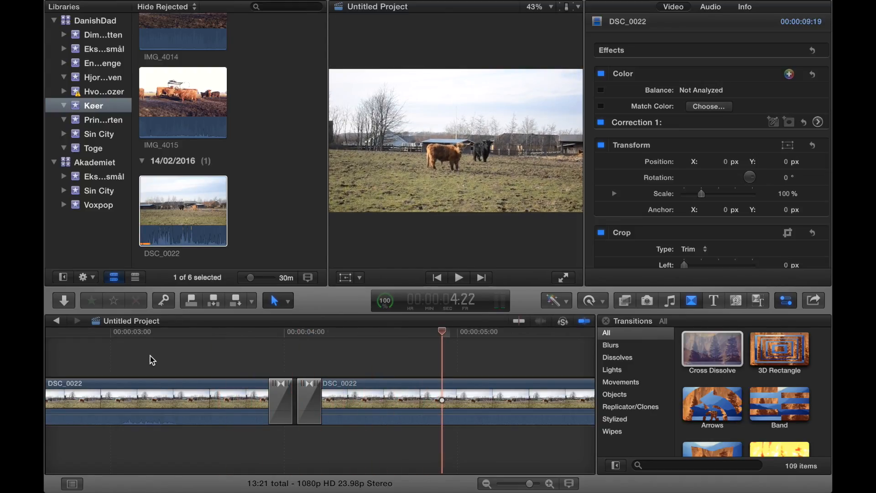
left_click(458, 277)
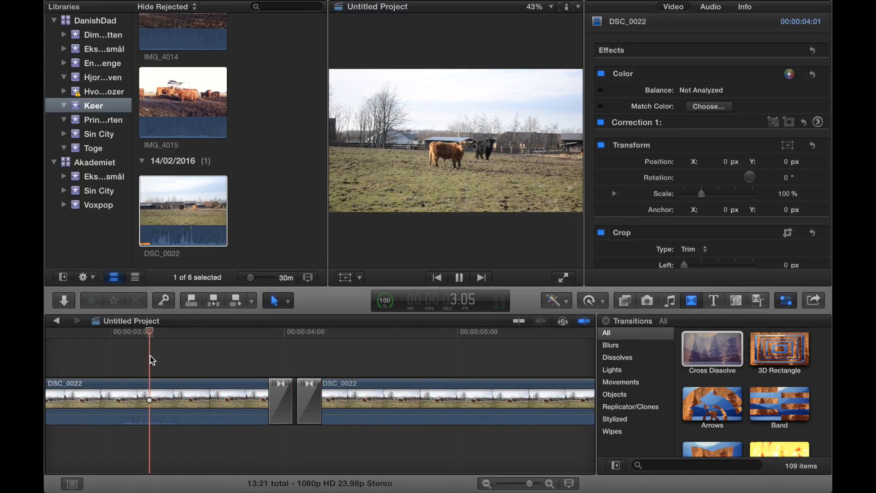